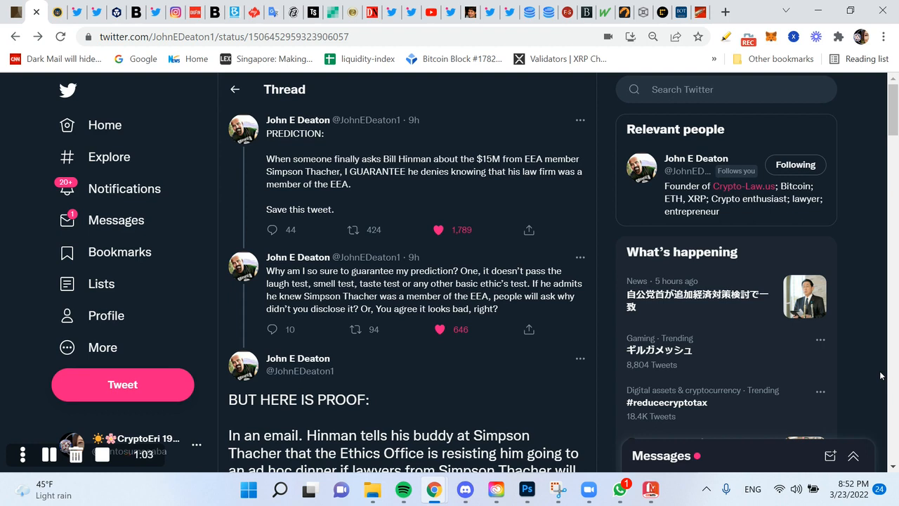
Read down John E Deaton's thread past the predictions to the 'BUT HERE IS PROOF' tweet.
left_click(355, 229)
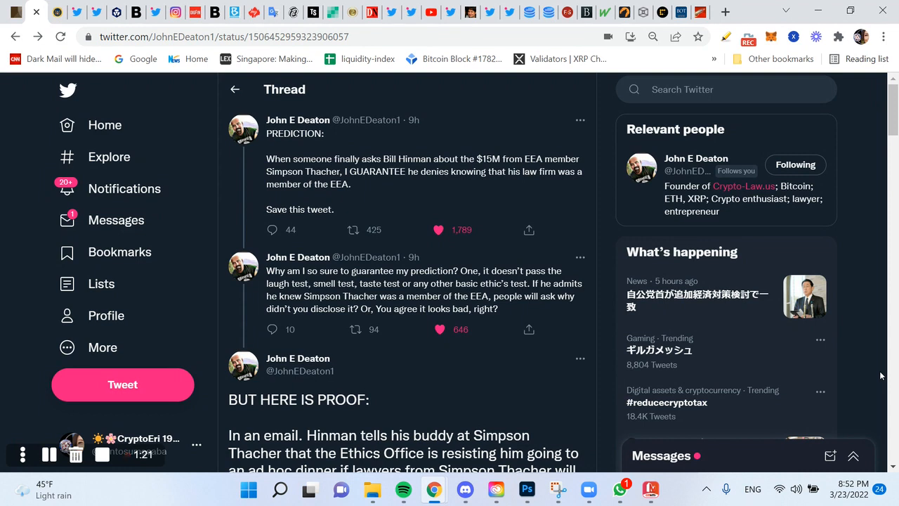
scroll("down", 3)
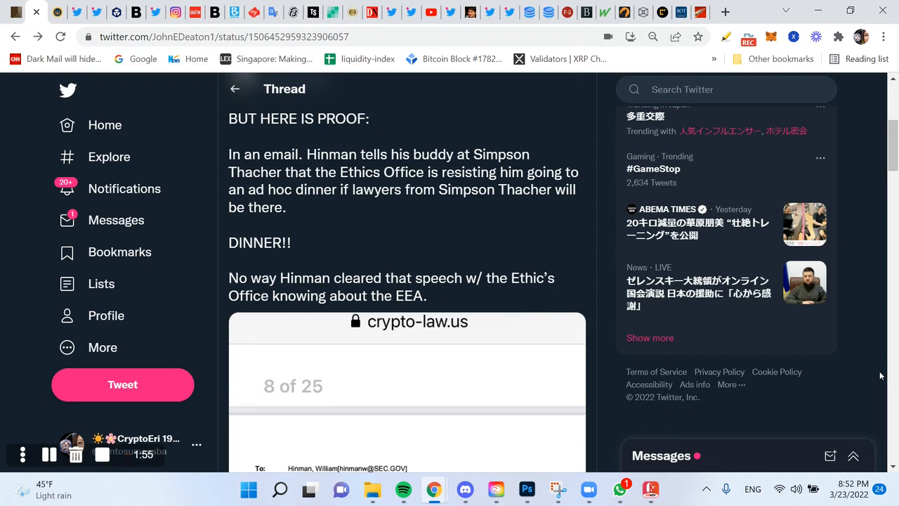
Scroll to the attached email screenshot, page 8 of 25, with its congratulations reply.
scroll("down", 3)
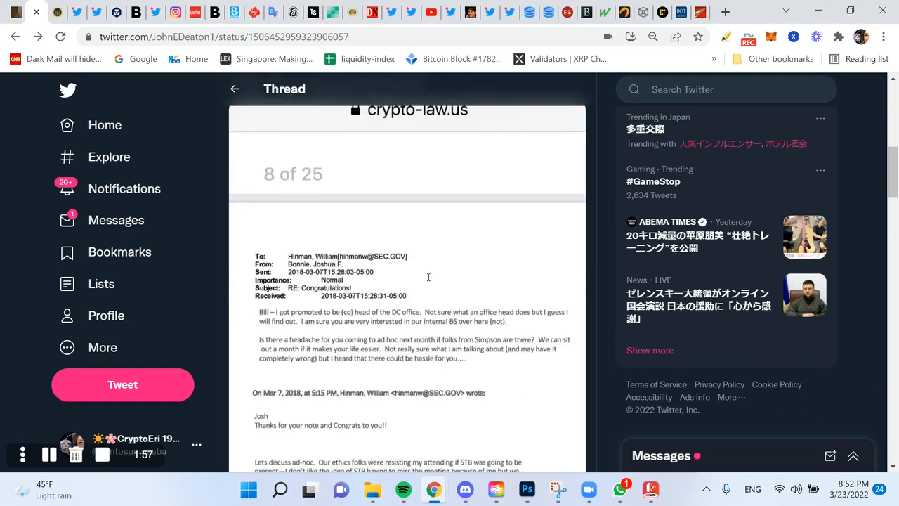
scroll("down", 3)
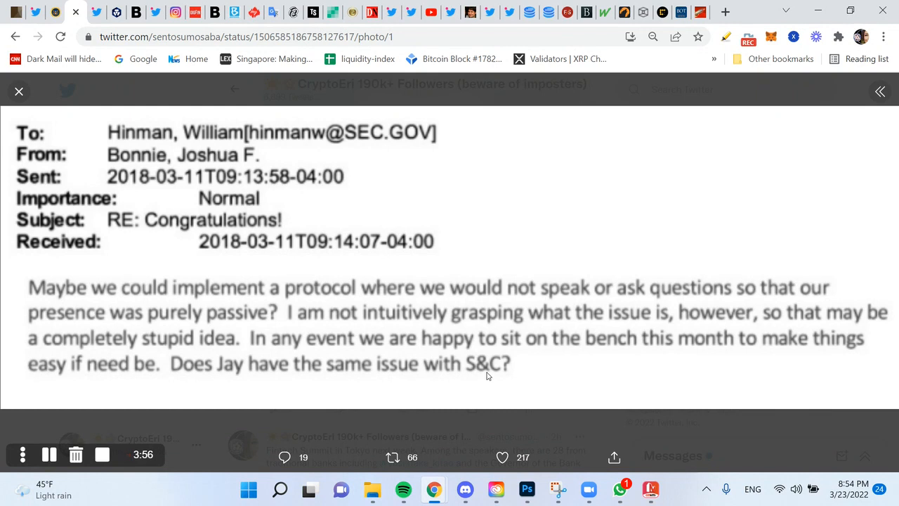
mouse_move(534, 350)
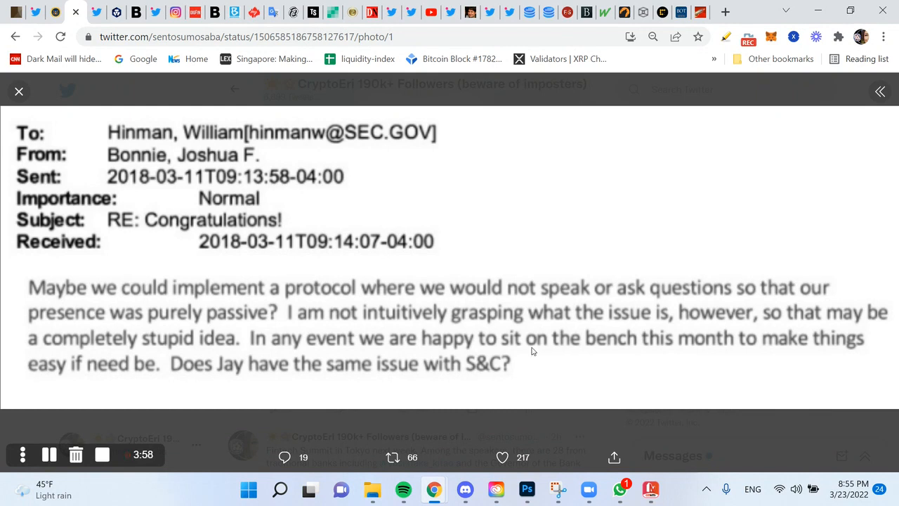